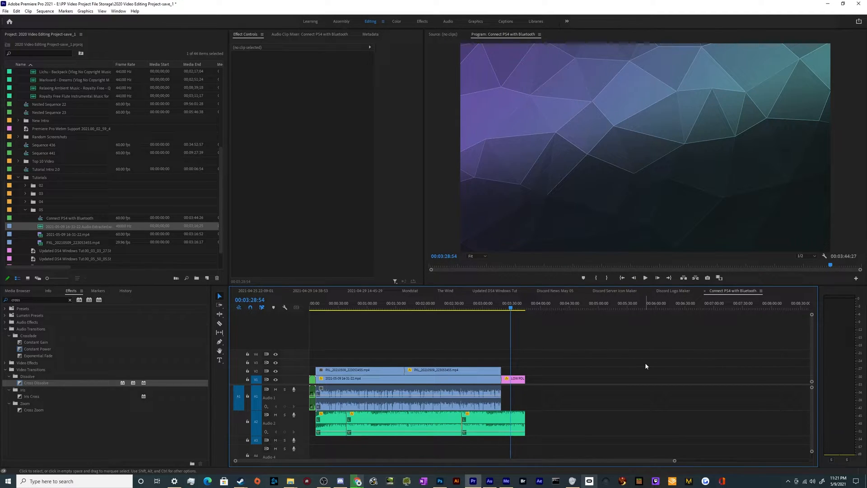
mouse_move(672, 339)
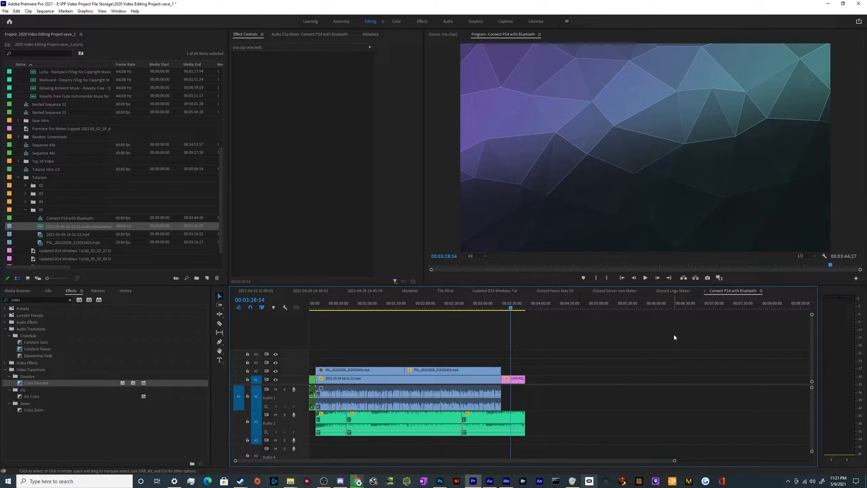
mouse_move(732, 298)
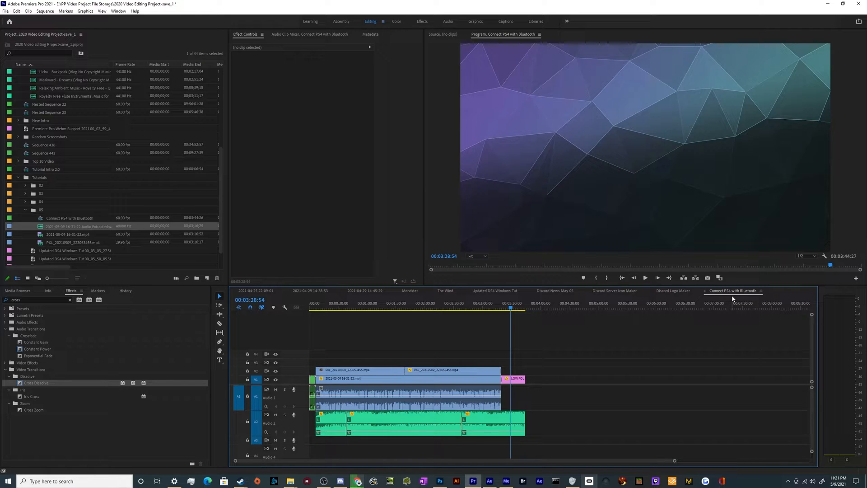
mouse_move(499, 13)
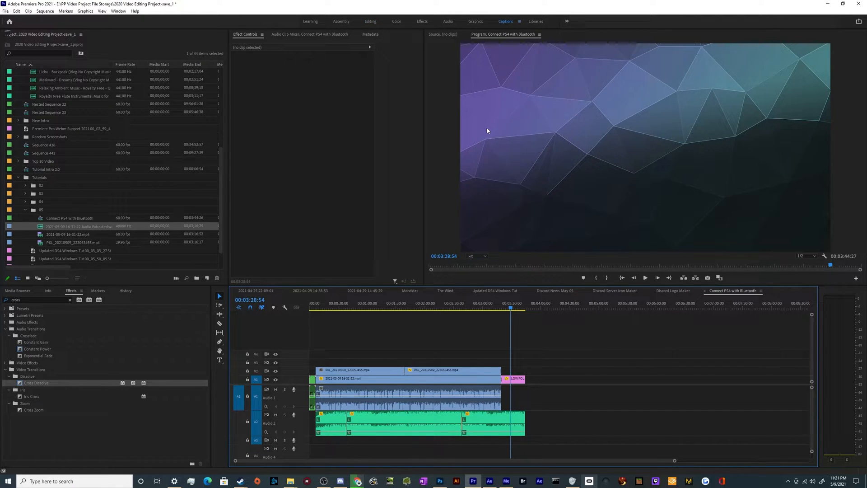
- Switch to the Captions workspace so the transcribe and create-captions options appear
left_click(505, 20)
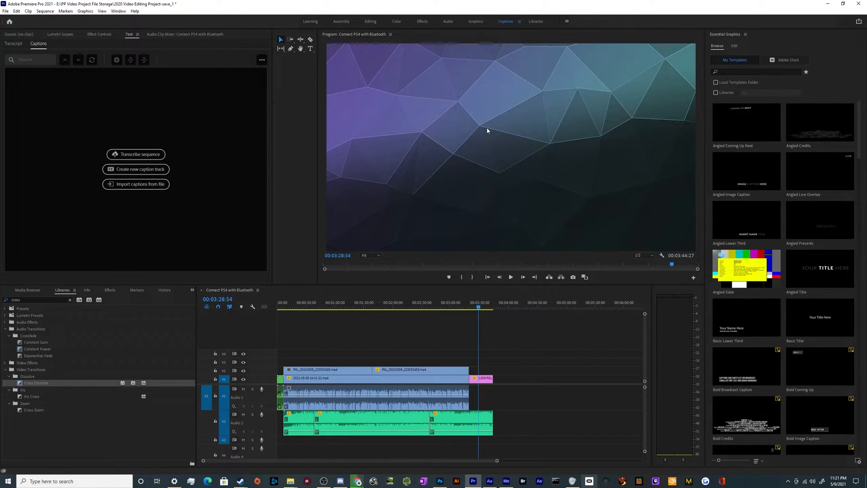
left_click(62, 290)
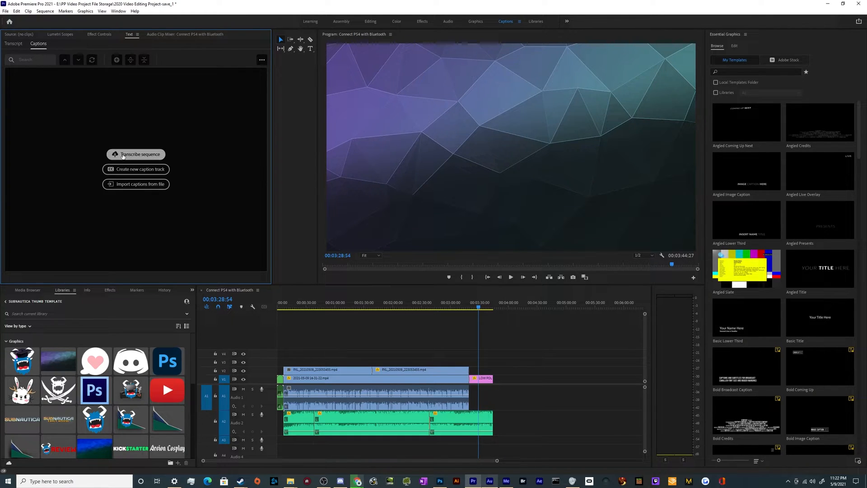
- Bring up Create Transcript, try mixed audio, then keep Audio 1 in English
left_click(136, 155)
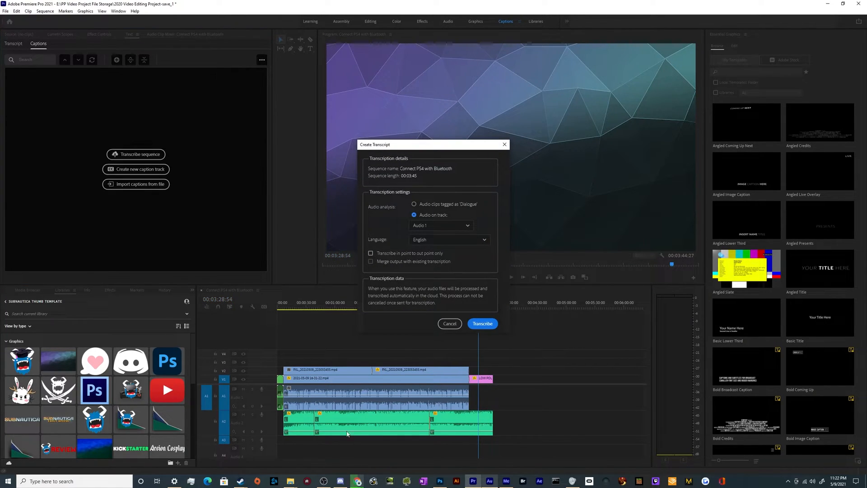
mouse_move(373, 387)
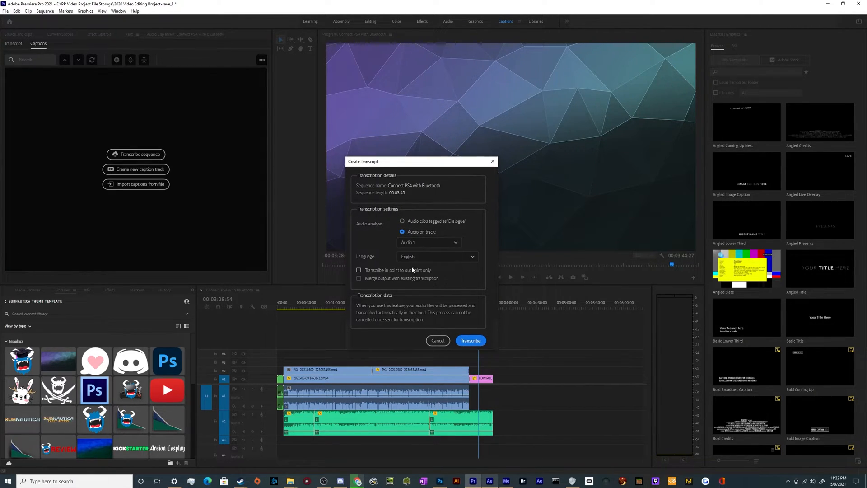
mouse_move(319, 401)
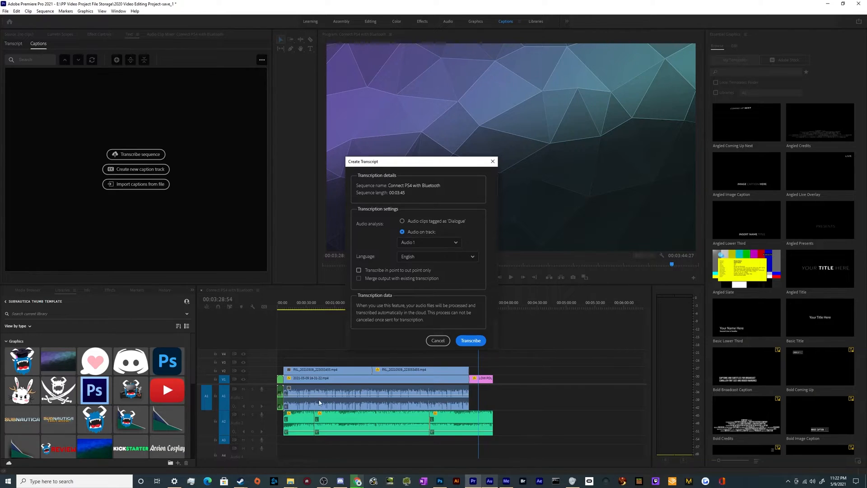
mouse_move(415, 292)
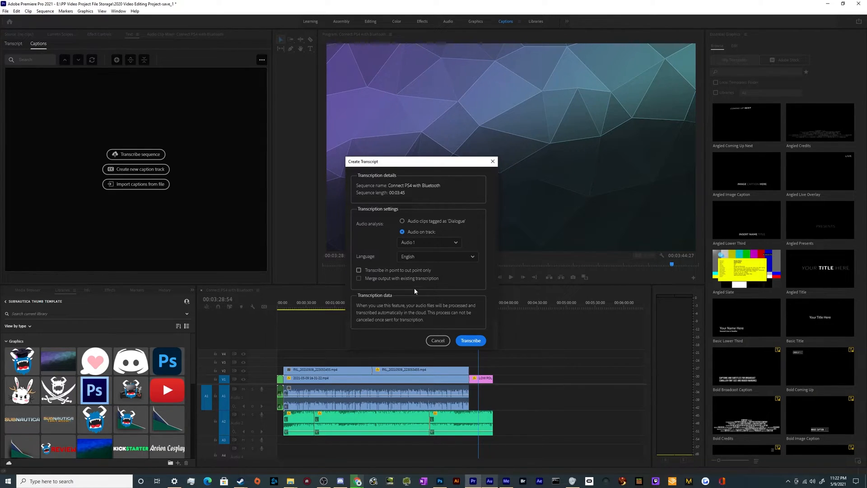
left_click(428, 242)
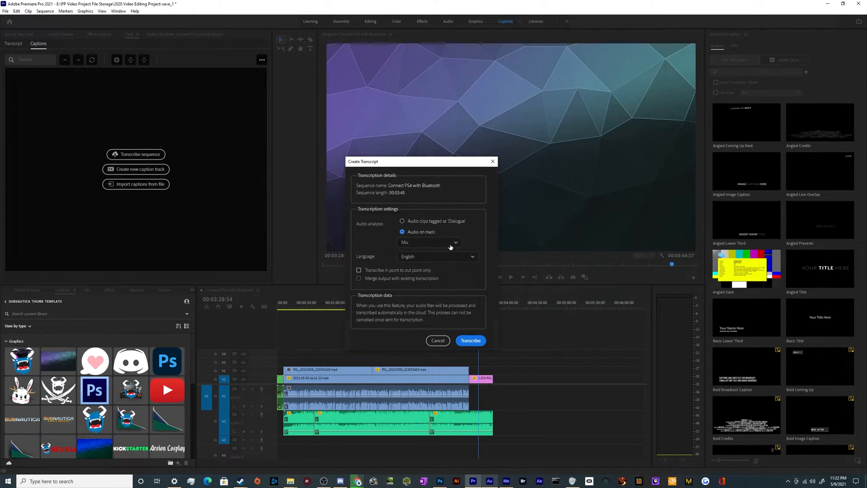
mouse_move(433, 256)
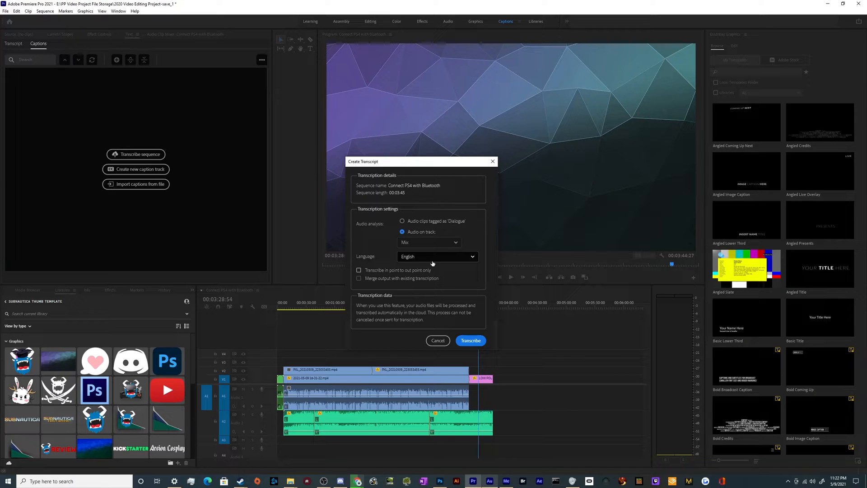
left_click(436, 242)
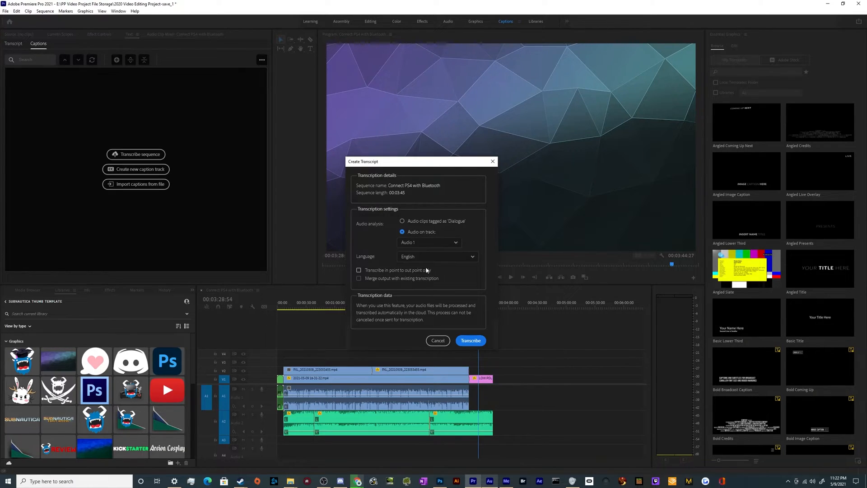
mouse_move(471, 341)
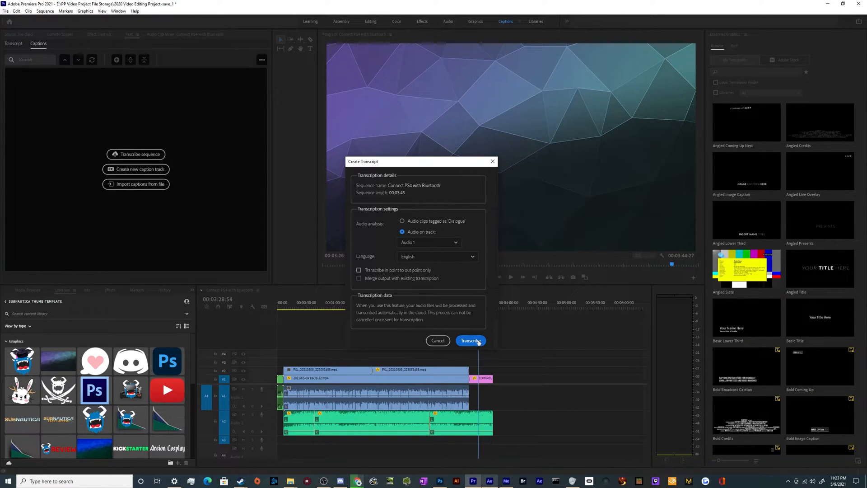
- Transcribe the sequence audio and review the speaker-labelled, time-stamped transcript
left_click(471, 340)
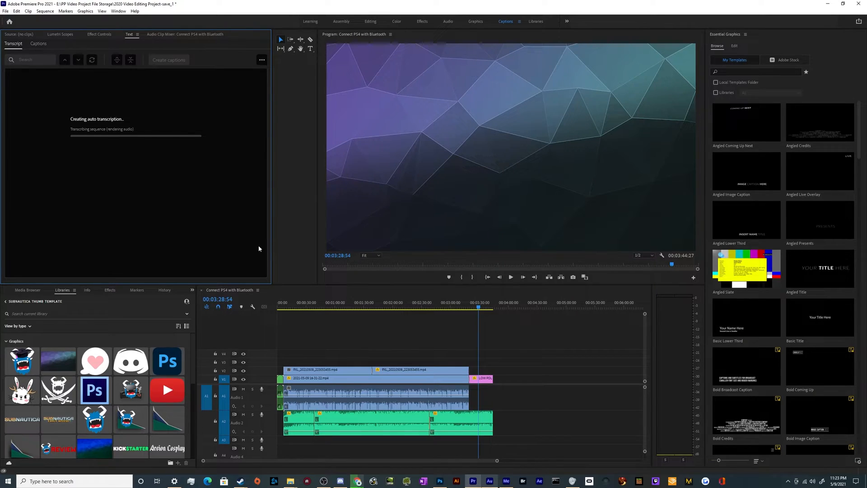
mouse_move(250, 210)
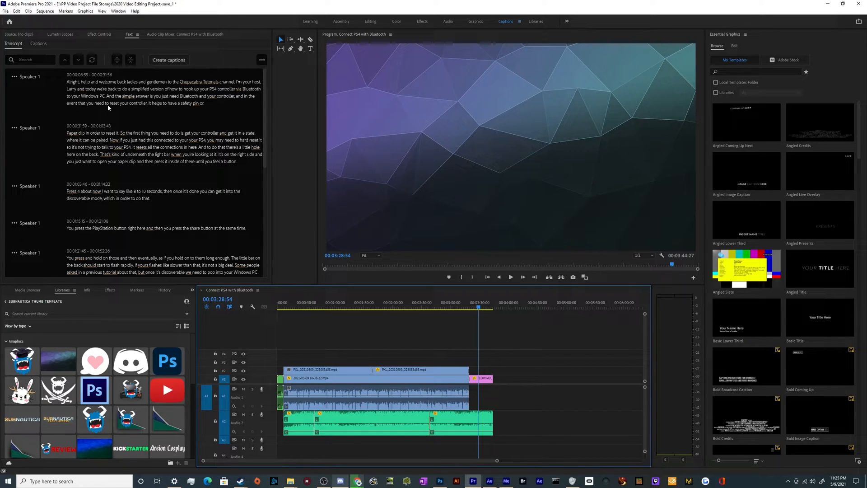
scroll("down", 3)
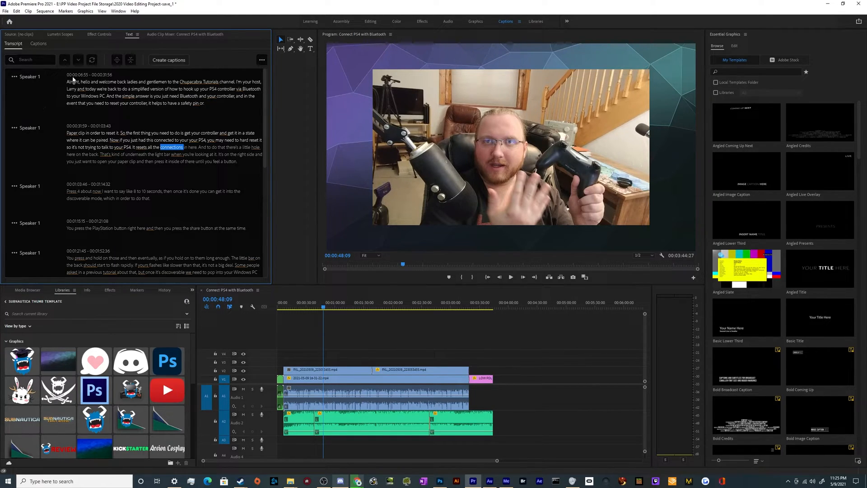
- Create captions from the transcript in Subtitle format with Style set to None
left_click(169, 60)
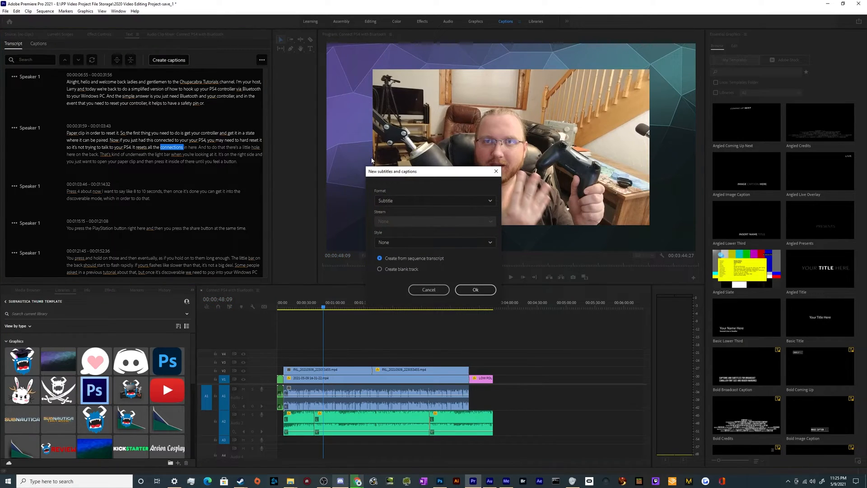
left_click(435, 200)
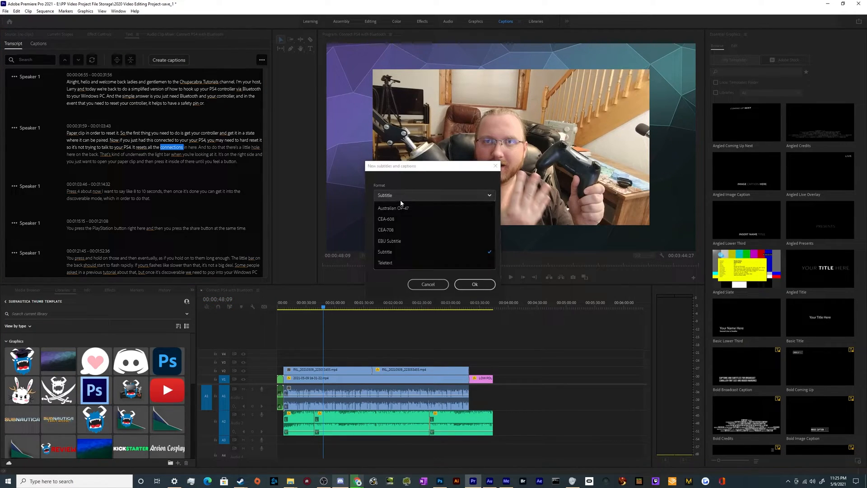
mouse_move(400, 242)
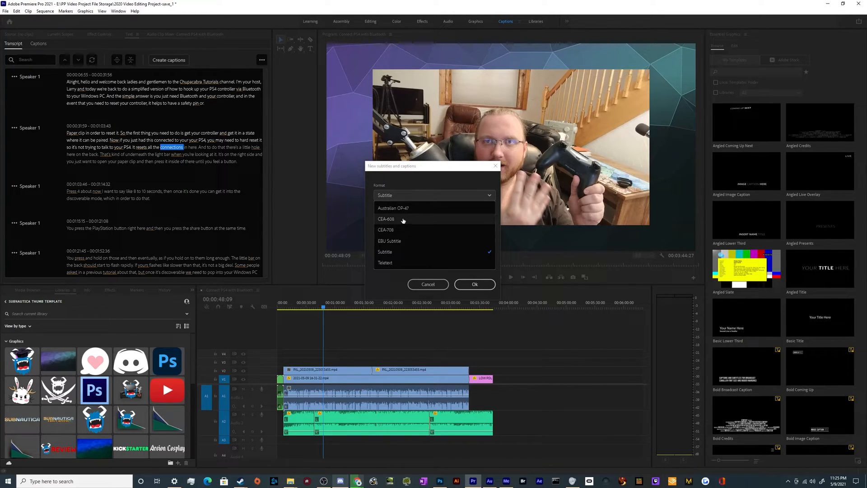
mouse_move(406, 252)
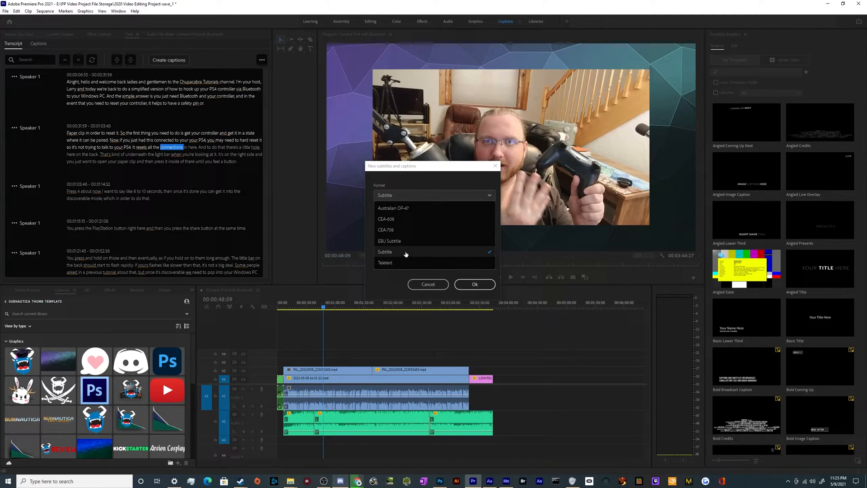
left_click(385, 252)
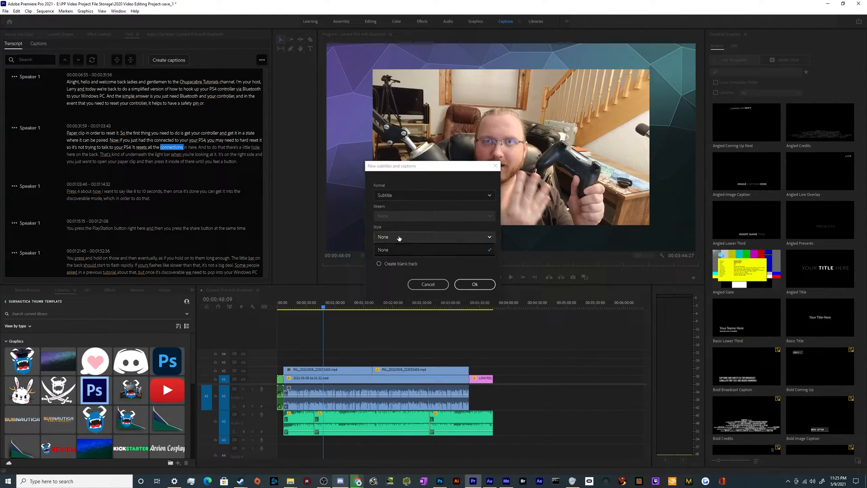
left_click(398, 249)
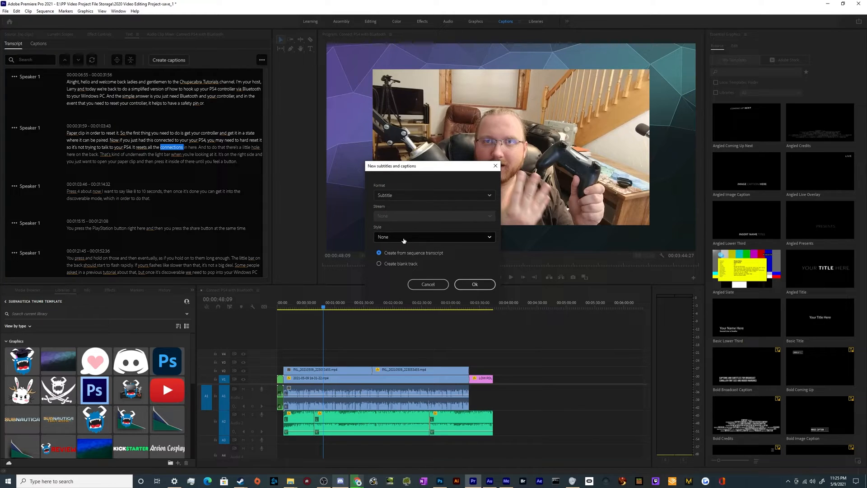
mouse_move(764, 296)
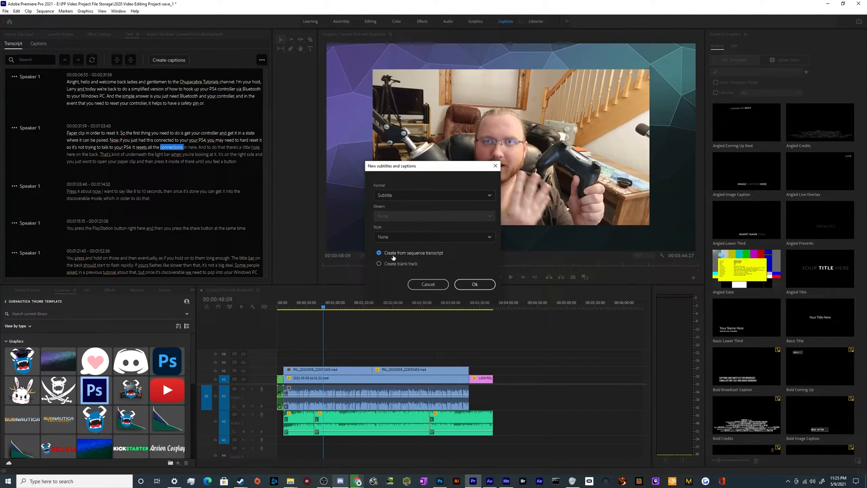
mouse_move(363, 255)
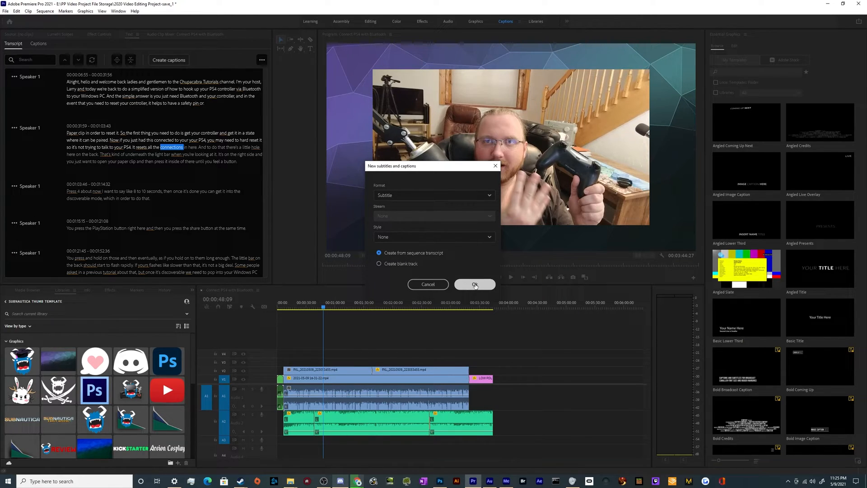
left_click(474, 284)
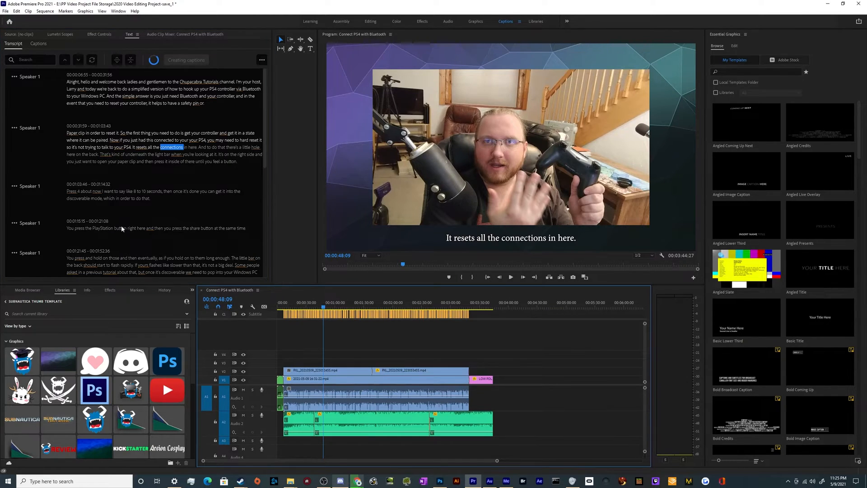
left_click(38, 44)
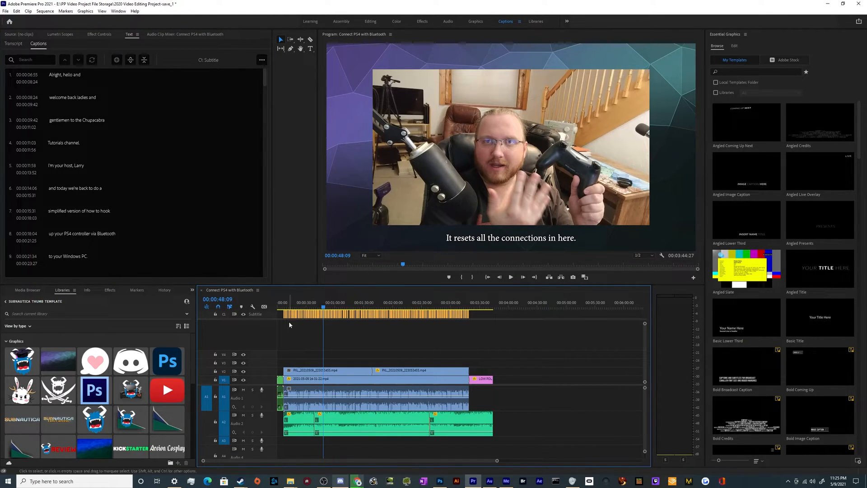
mouse_move(411, 318)
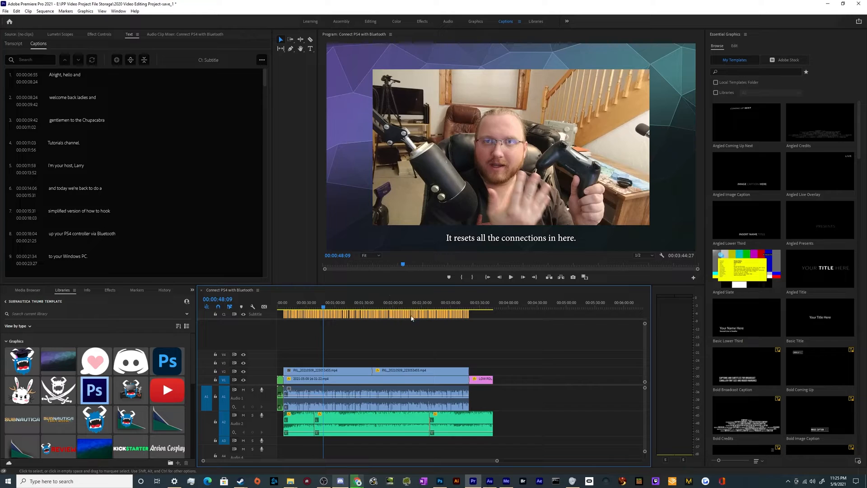
mouse_move(528, 247)
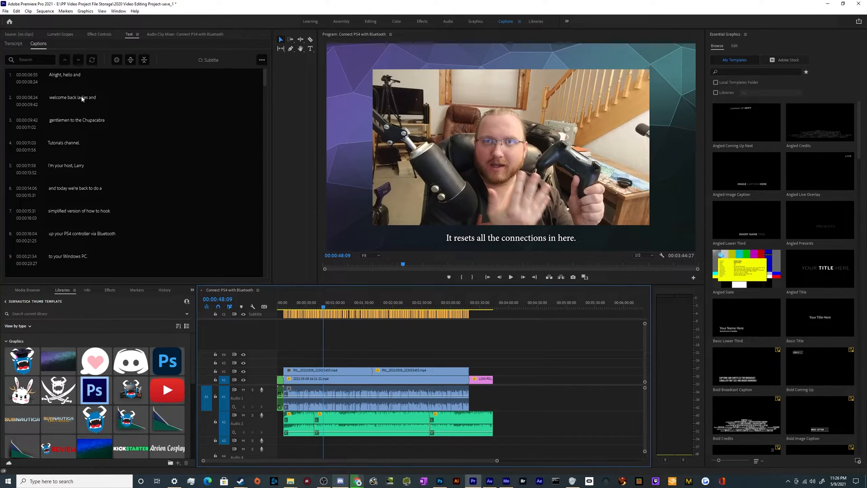
scroll("down", 3)
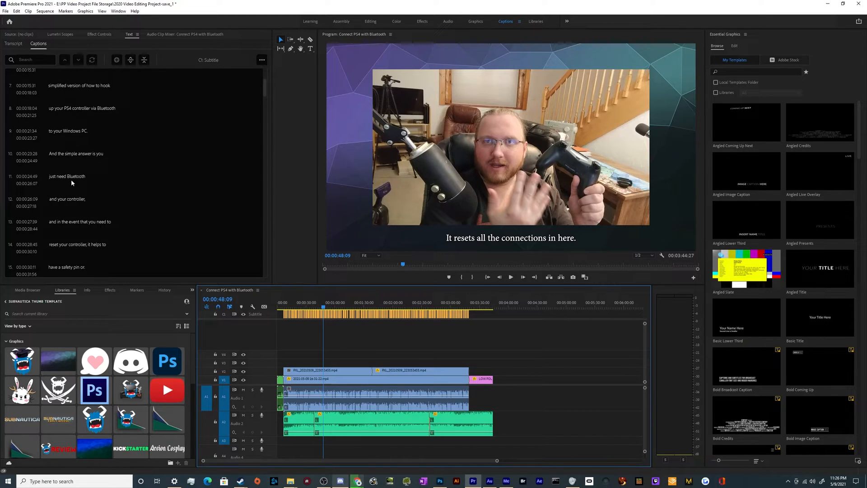
scroll("down", 3)
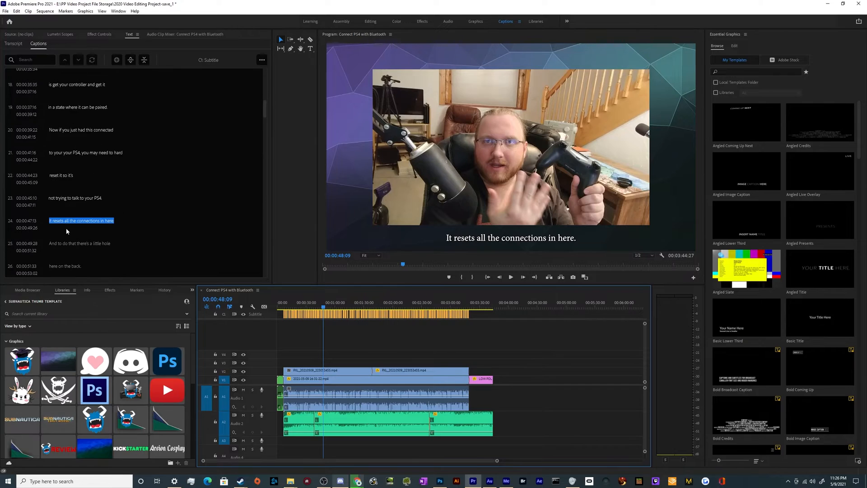
scroll("down", 3)
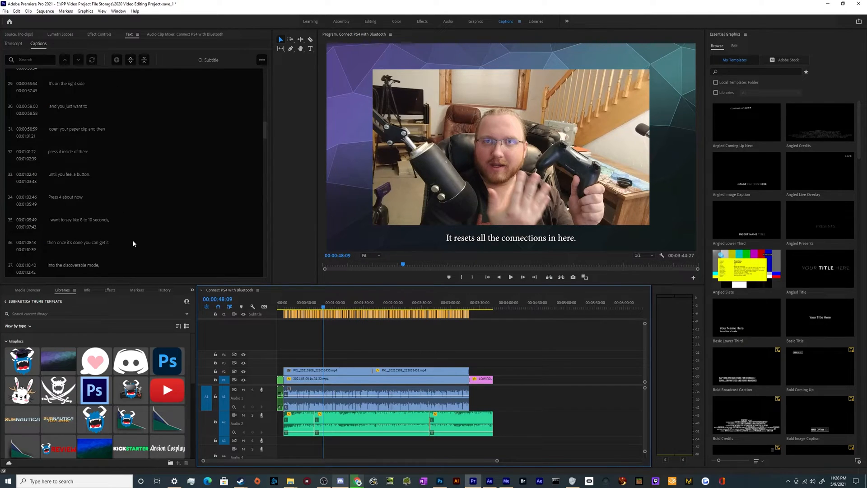
mouse_move(75, 233)
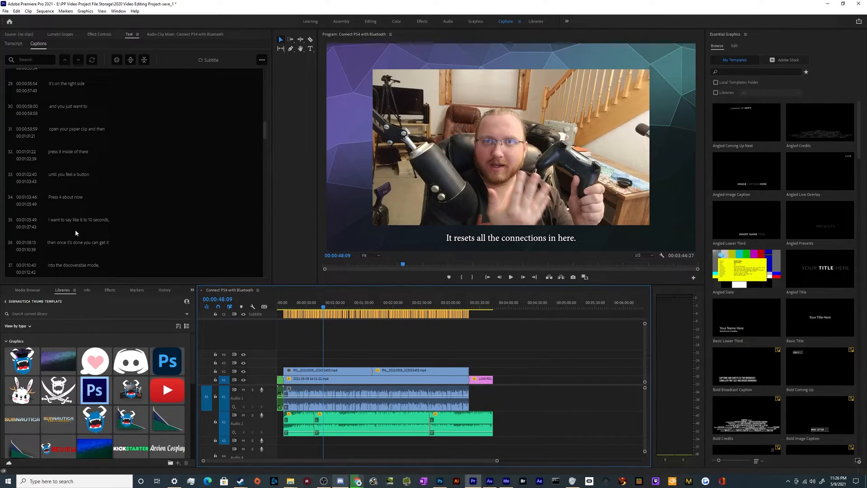
scroll("down", 3)
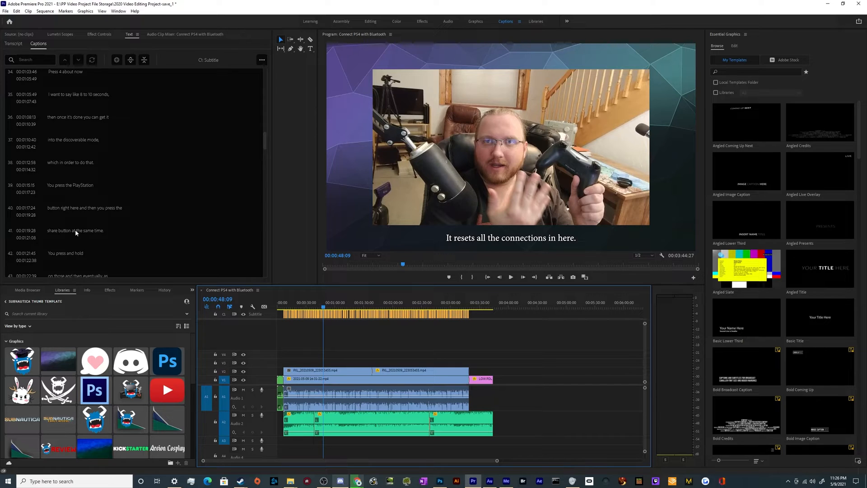
scroll("down", 3)
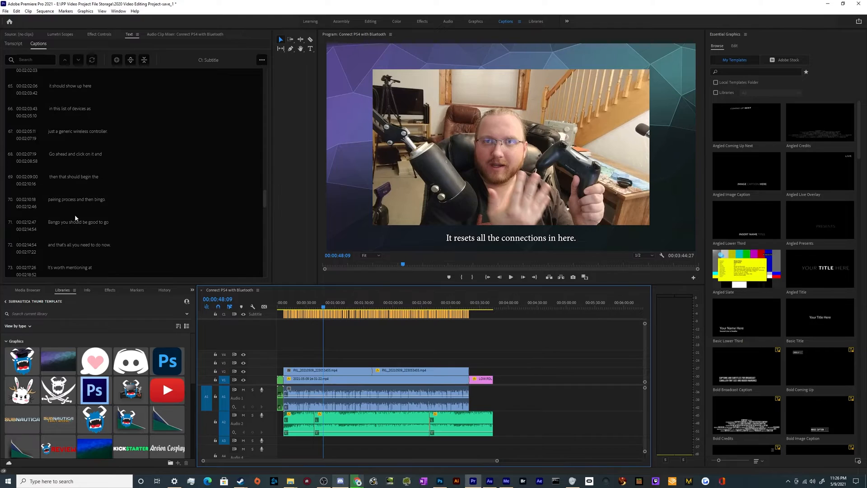
scroll("down", 3)
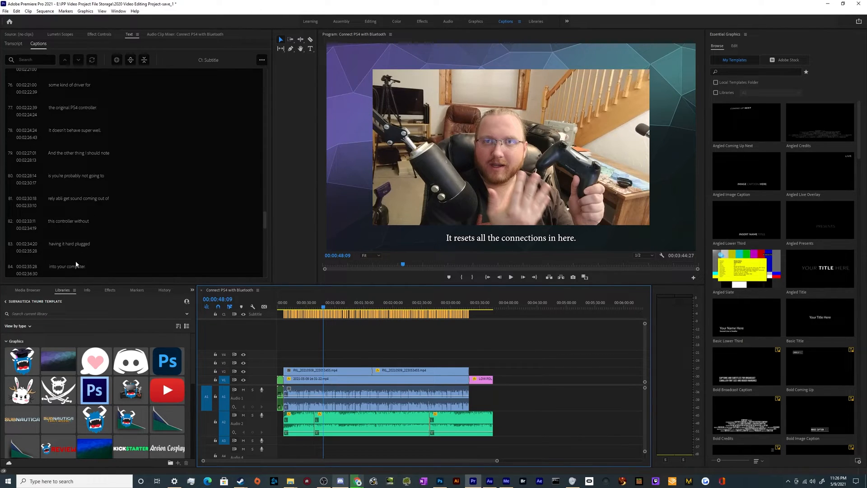
scroll("down", 3)
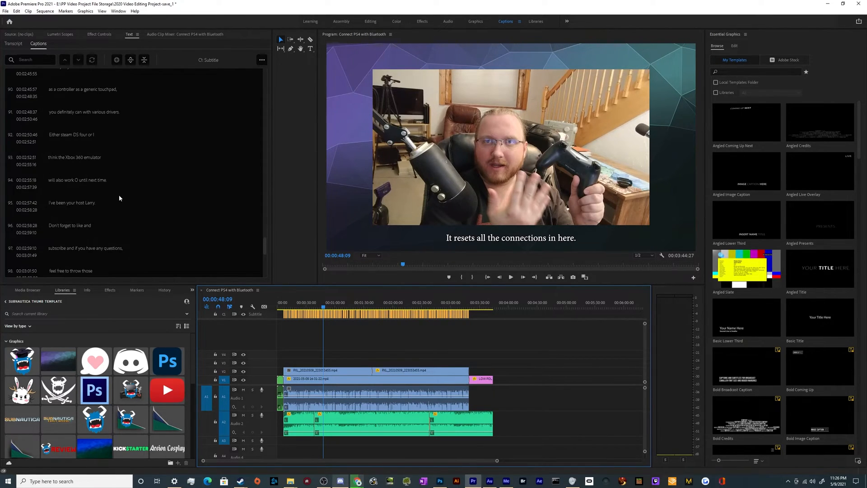
scroll("up", 3)
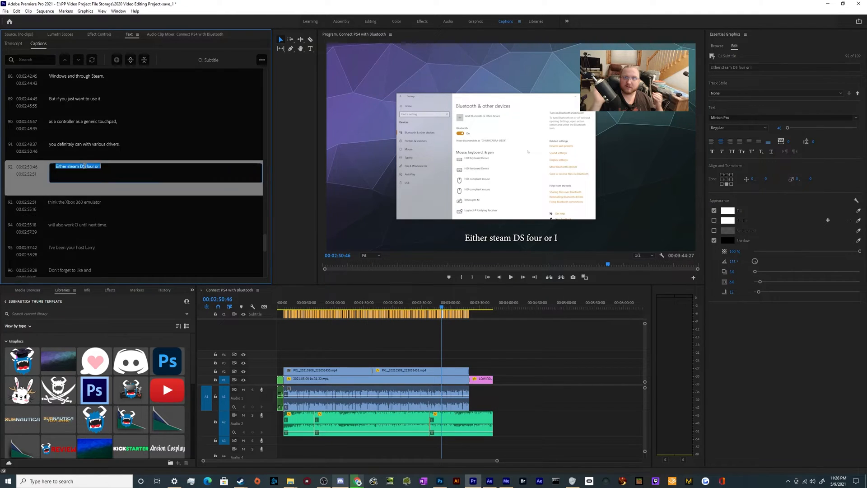
- Correct caption 92 to read 'DS4' and commit by selecting another caption
key("Backspace")
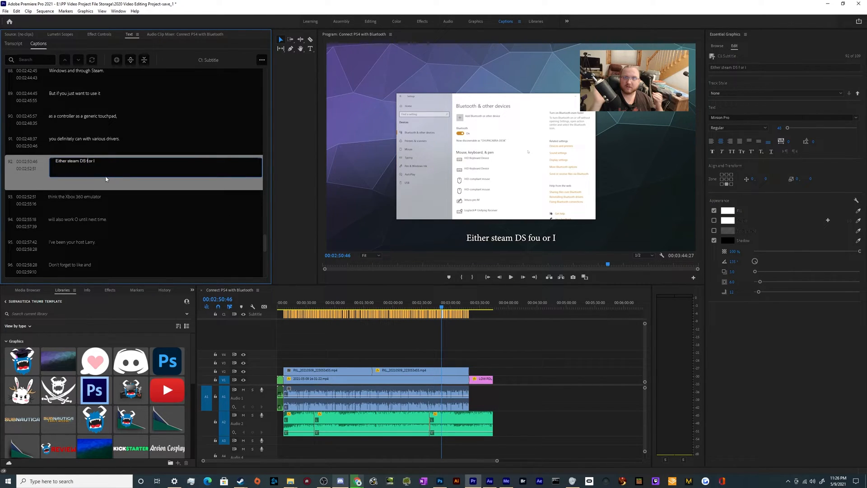
left_click(83, 139)
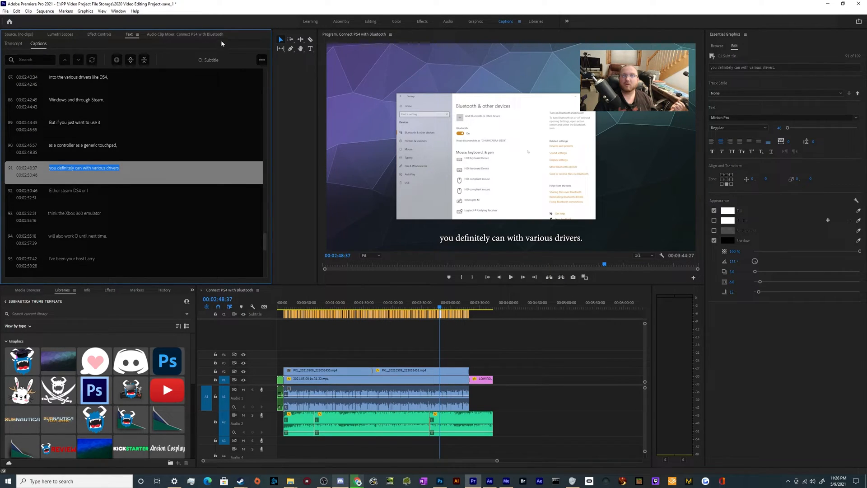
left_click(262, 59)
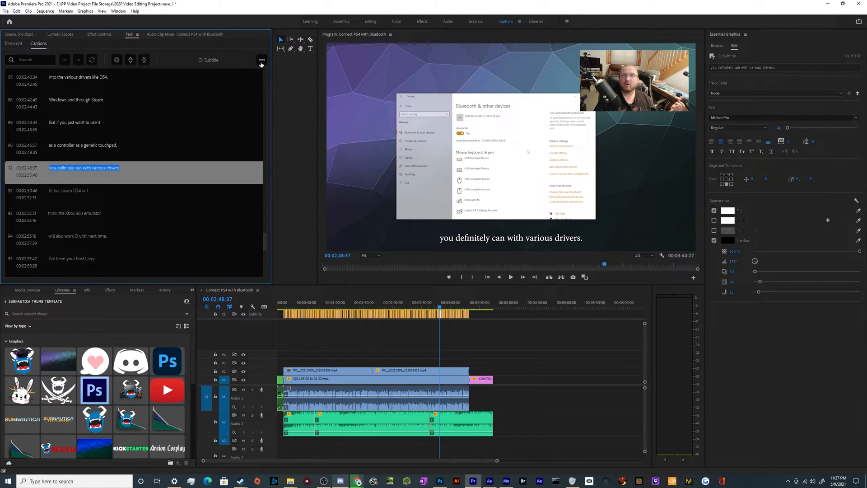
- Export the captions to an SRT file named 'PS4 Blu'
left_click(261, 60)
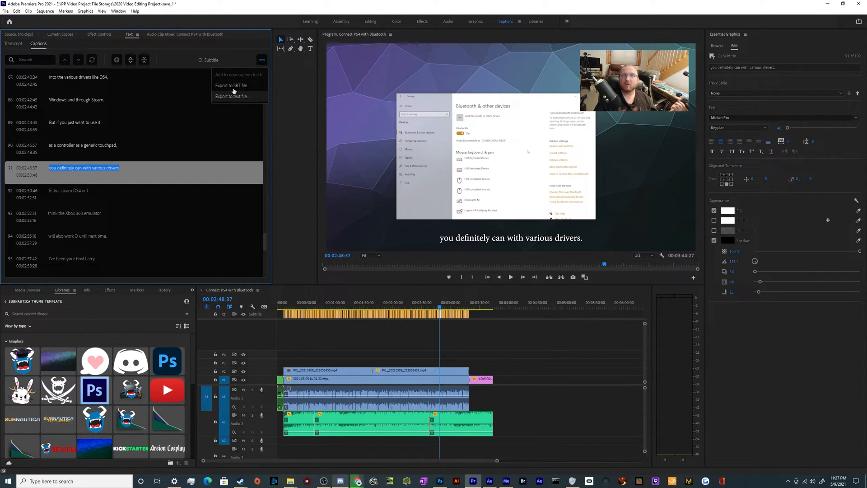
left_click(230, 85)
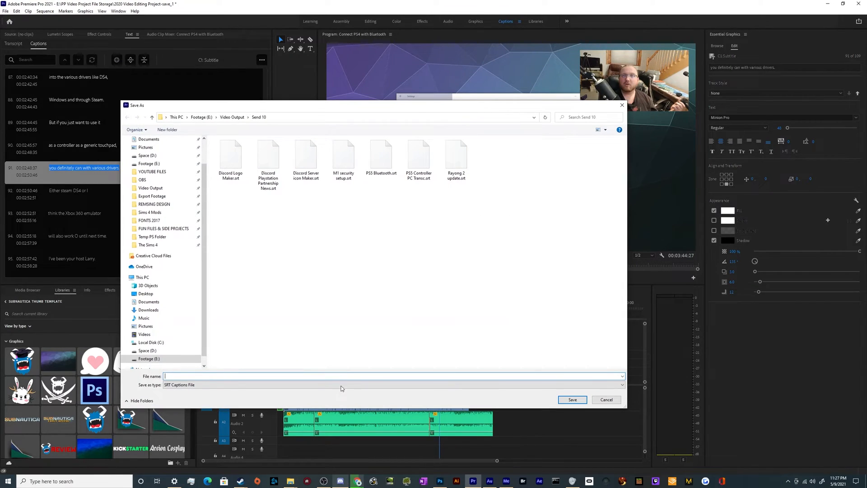
mouse_move(341, 377)
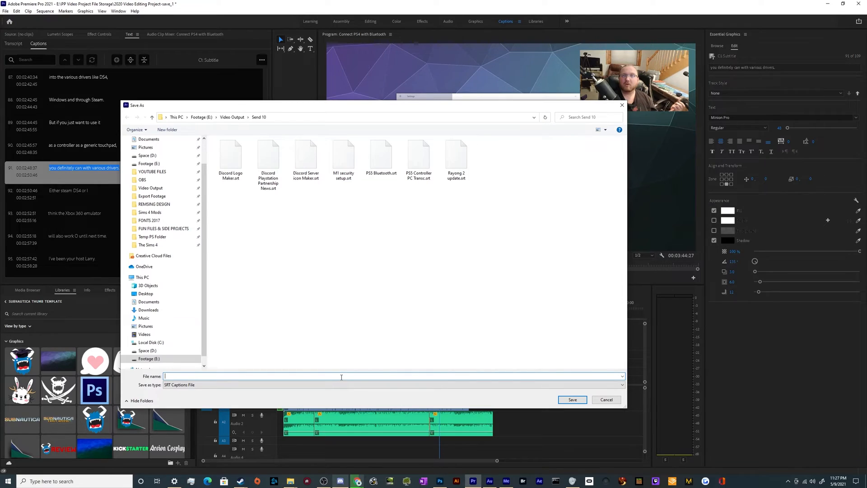
type("PS4 Blu")
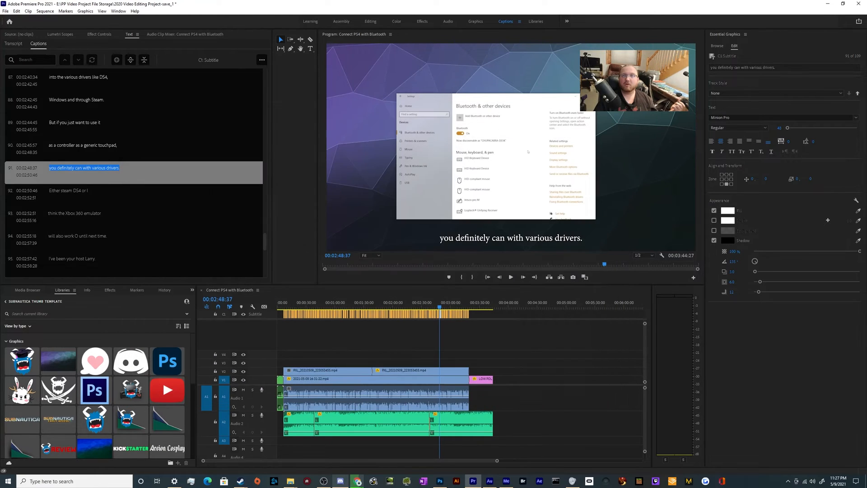
mouse_move(341, 380)
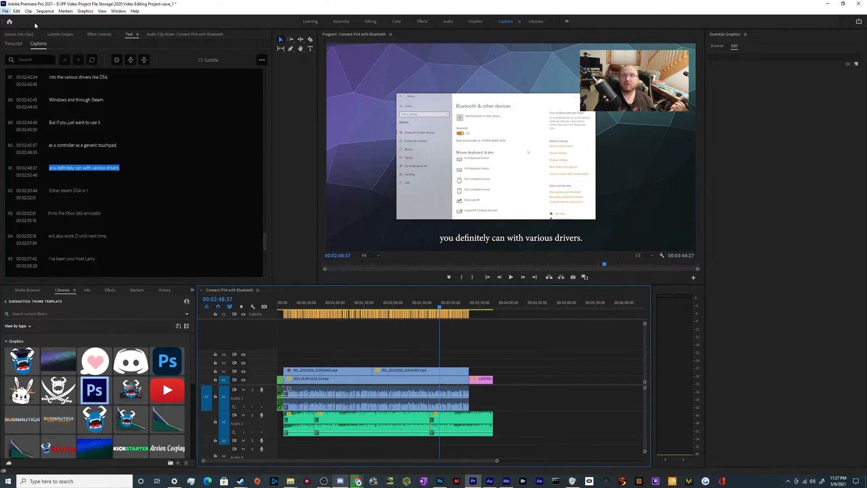
- Bring up File > Export > Media and go to the Captions section of the export settings
left_click(6, 11)
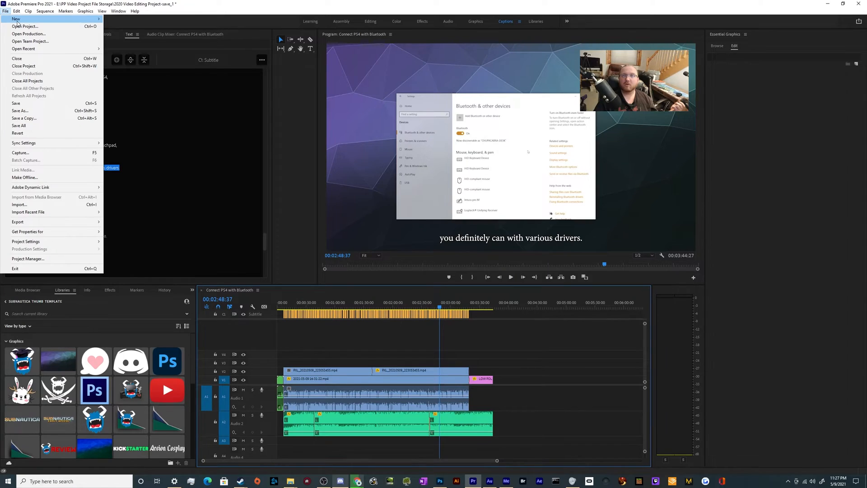
mouse_move(36, 164)
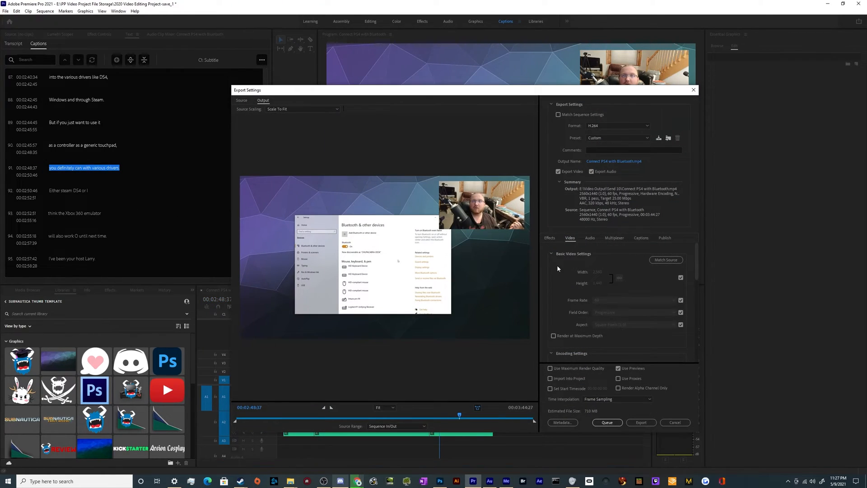
mouse_move(594, 242)
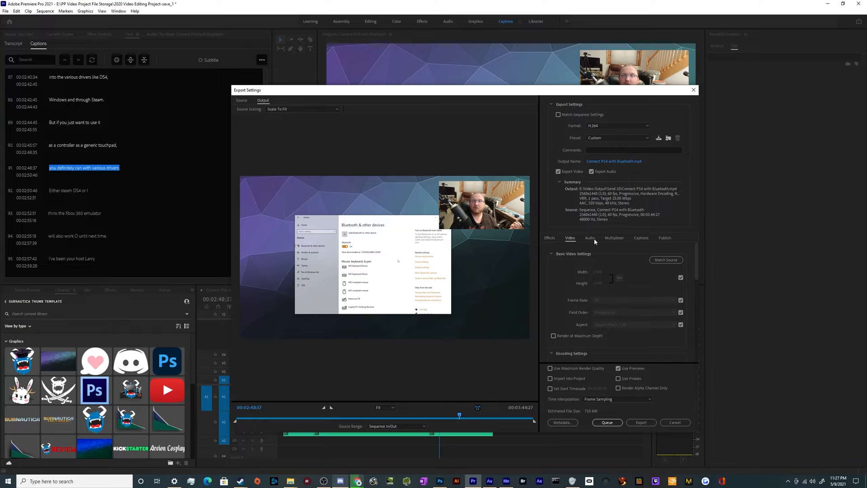
left_click(640, 238)
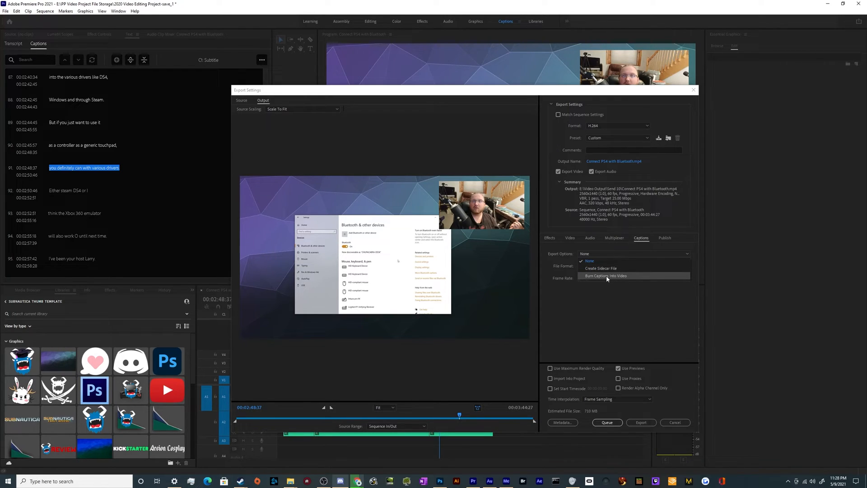
mouse_move(607, 281)
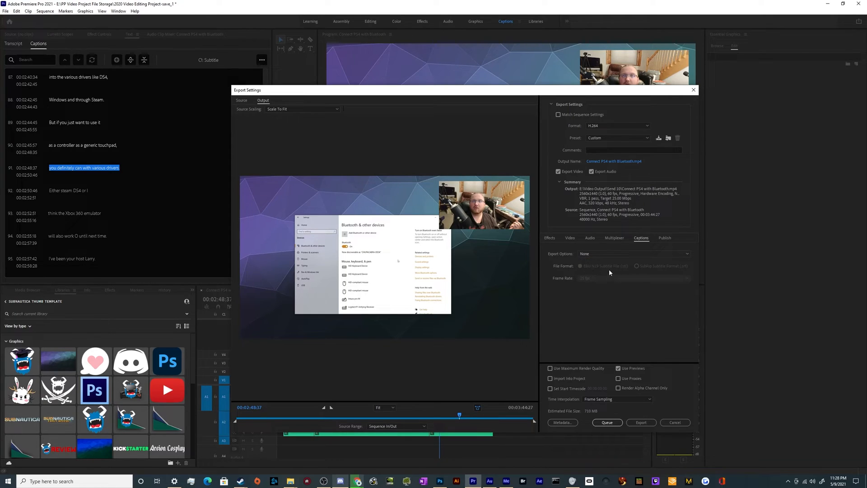
mouse_move(612, 255)
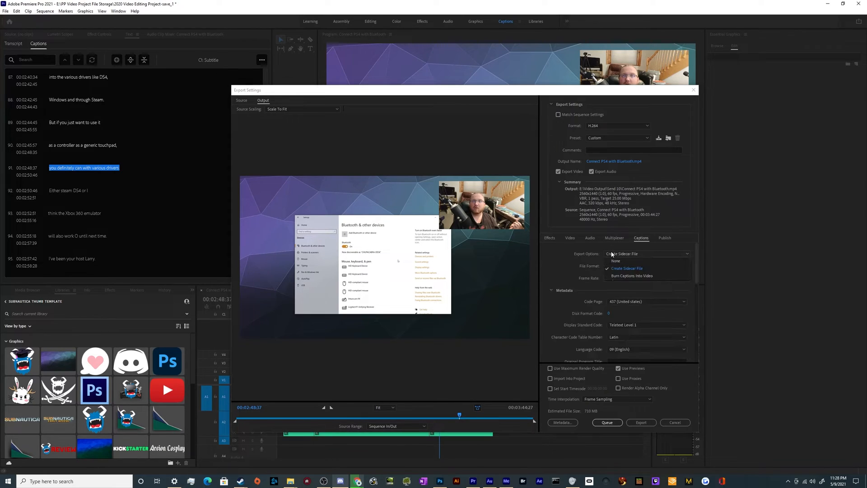
- Set captions to Create Sidecar File with Display Standard Code Open Subtitling
left_click(627, 267)
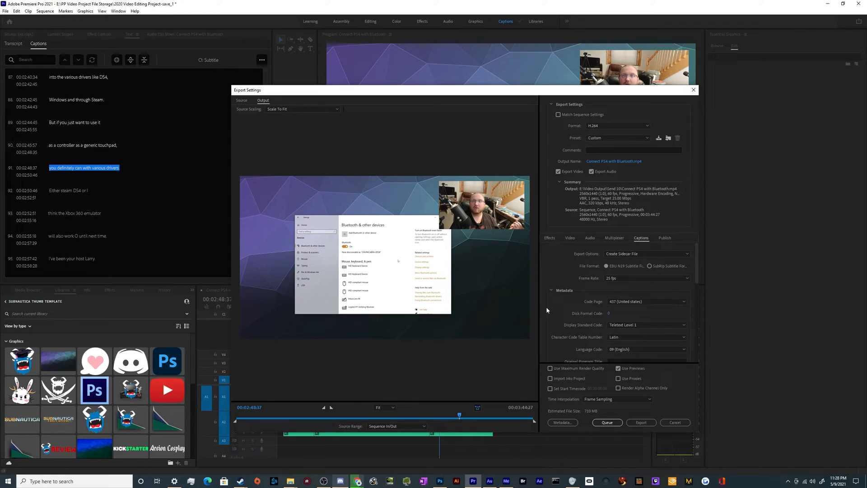
scroll("down", 3)
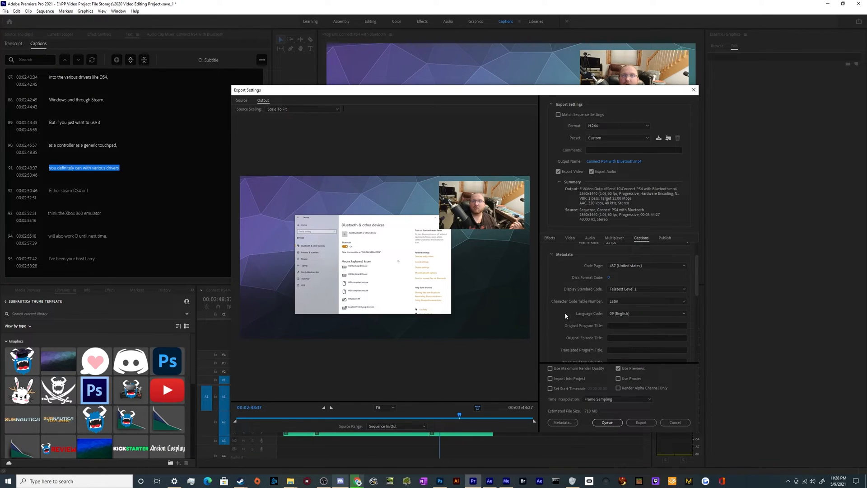
mouse_move(606, 309)
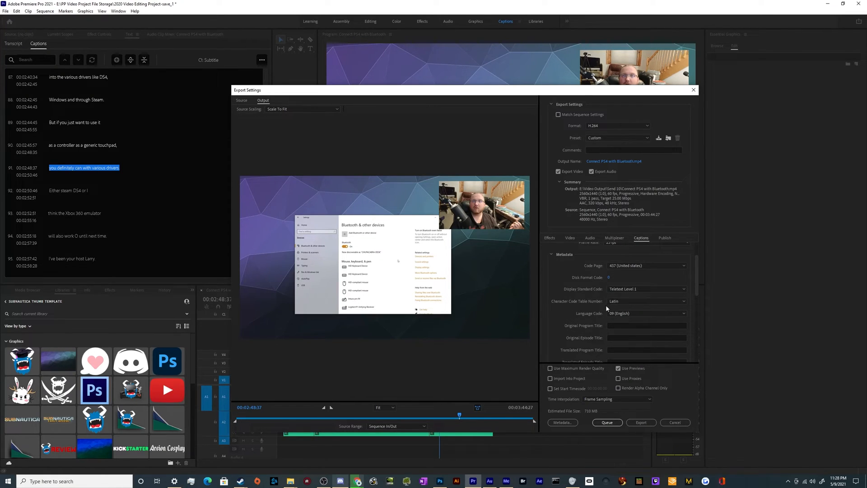
scroll("down", 3)
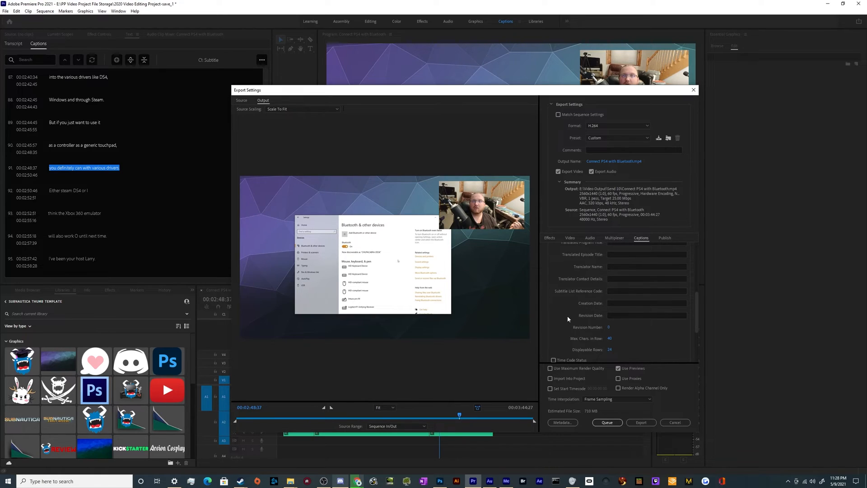
scroll("up", 3)
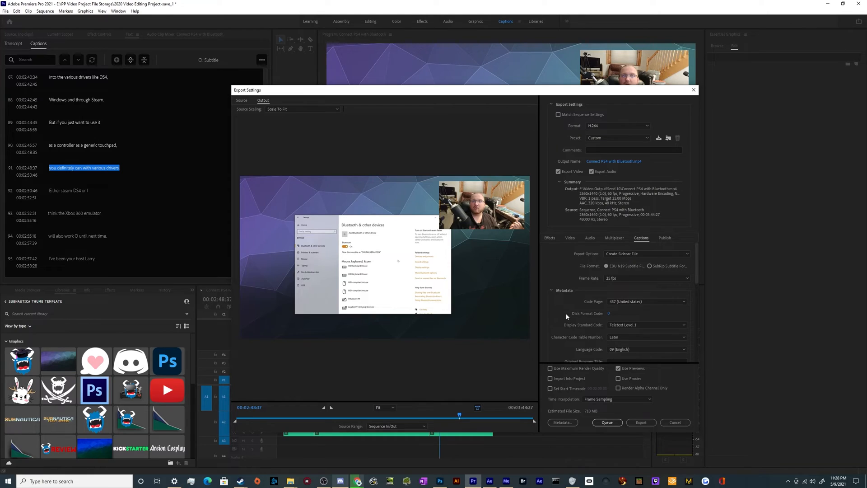
scroll("down", 3)
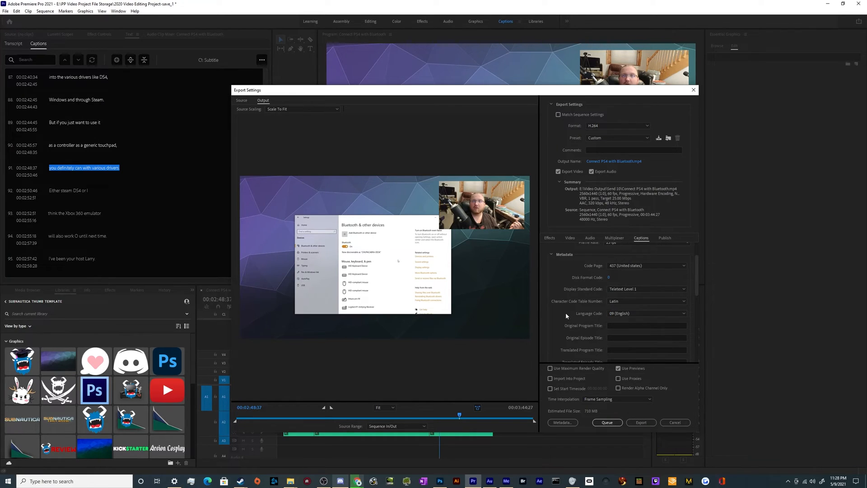
mouse_move(638, 266)
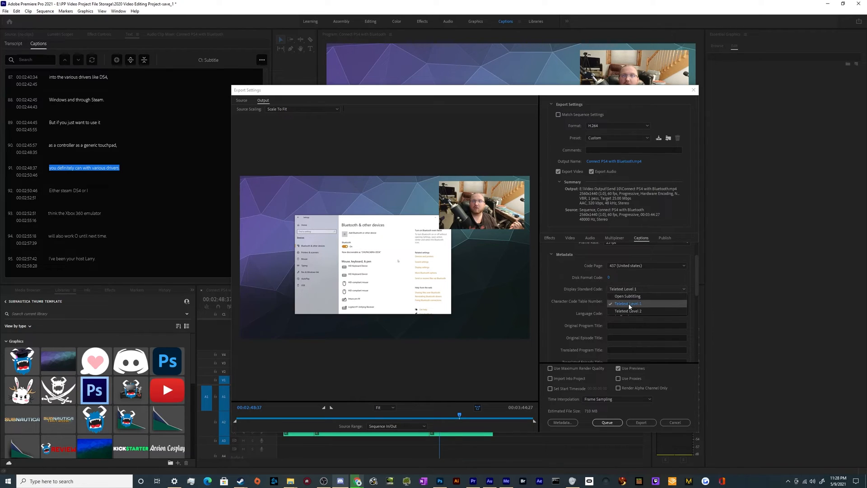
left_click(627, 296)
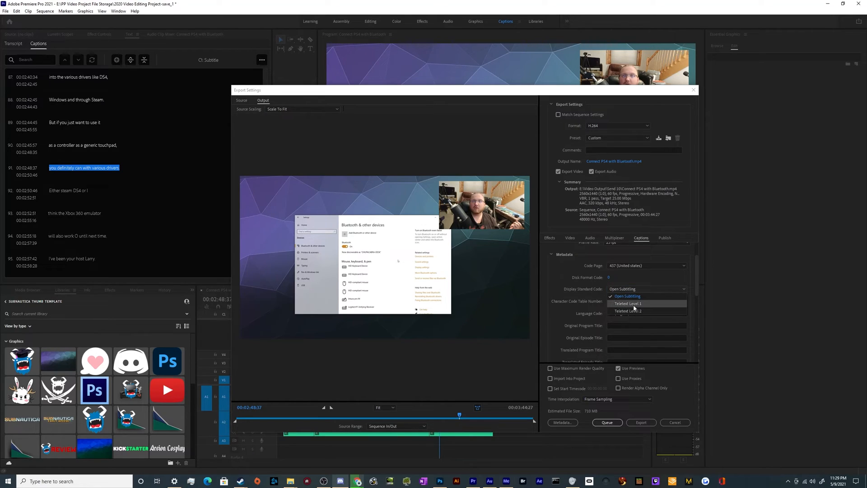
left_click(626, 296)
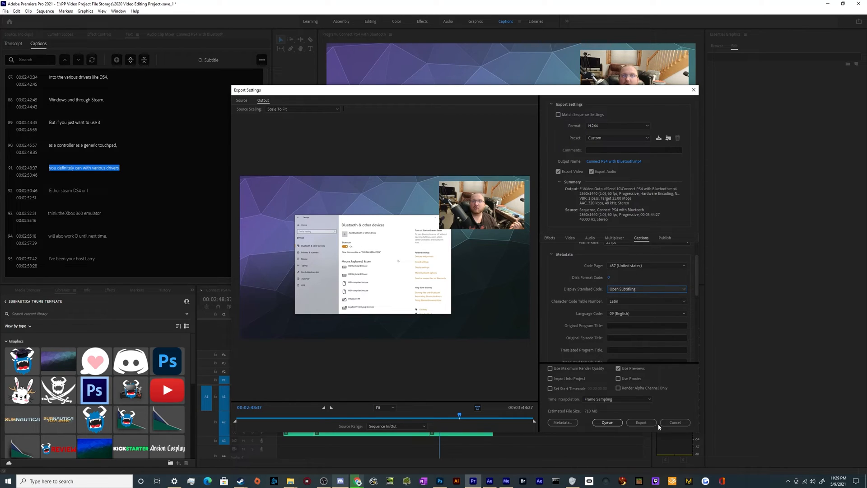
- Cancel the export settings and show the Captions panel export choices again
left_click(674, 422)
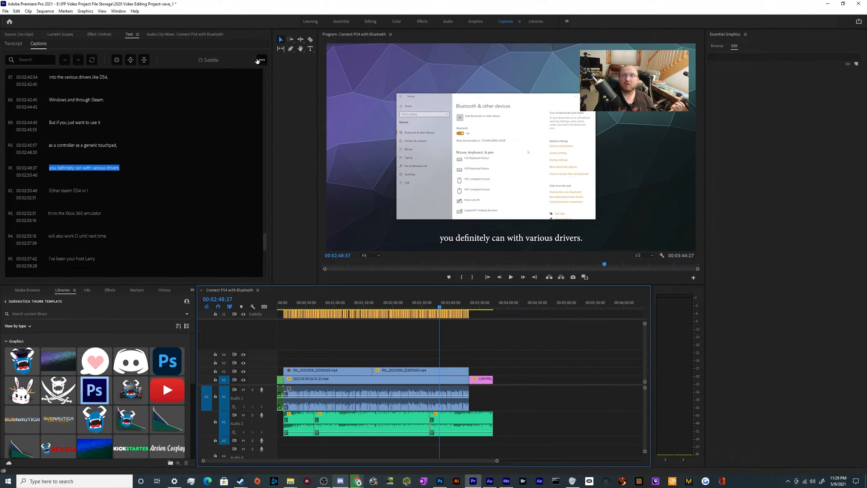
left_click(261, 60)
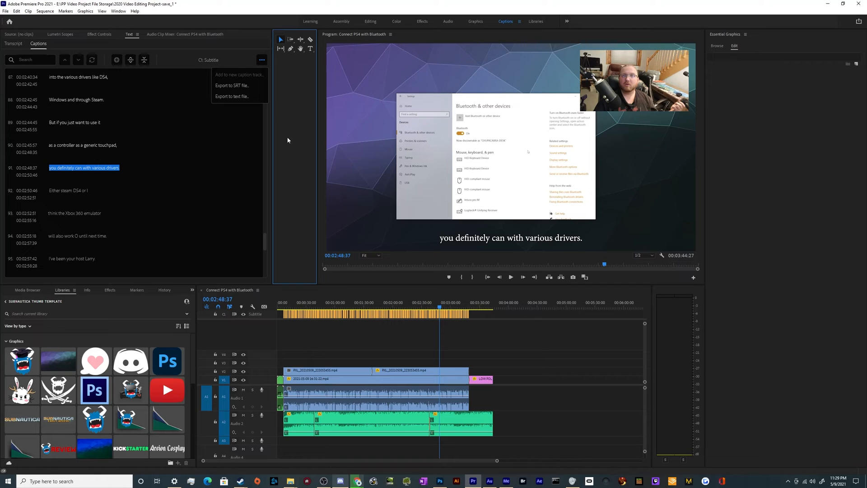